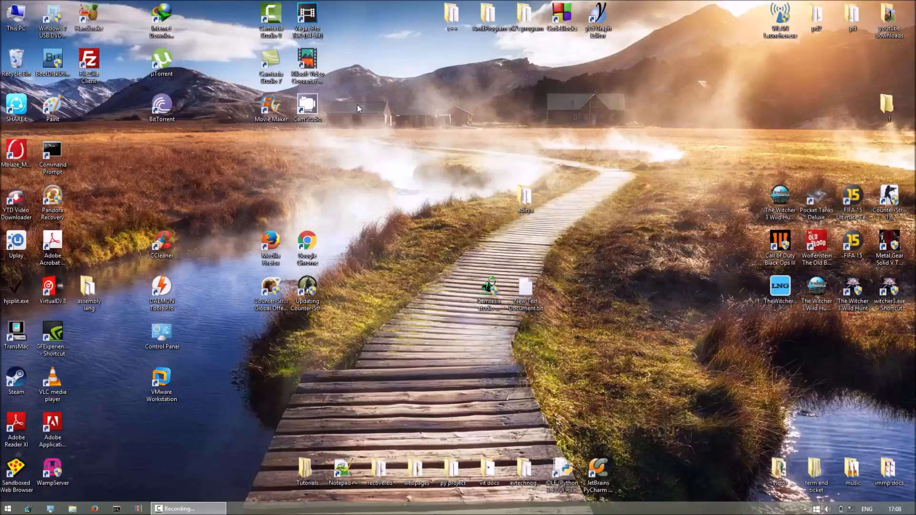
mouse_move(505, 80)
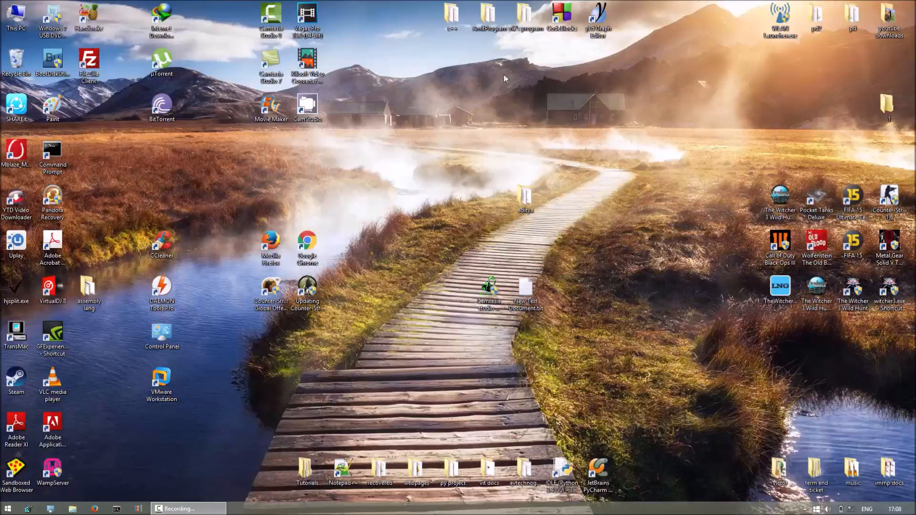
mouse_move(561, 23)
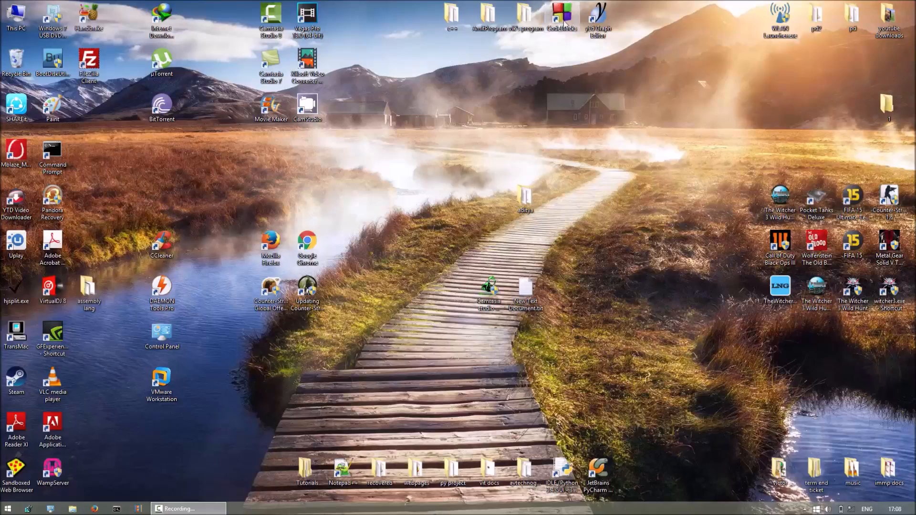
- Launch Code::Blocks and start a new Console application project in the C language
double_click(562, 17)
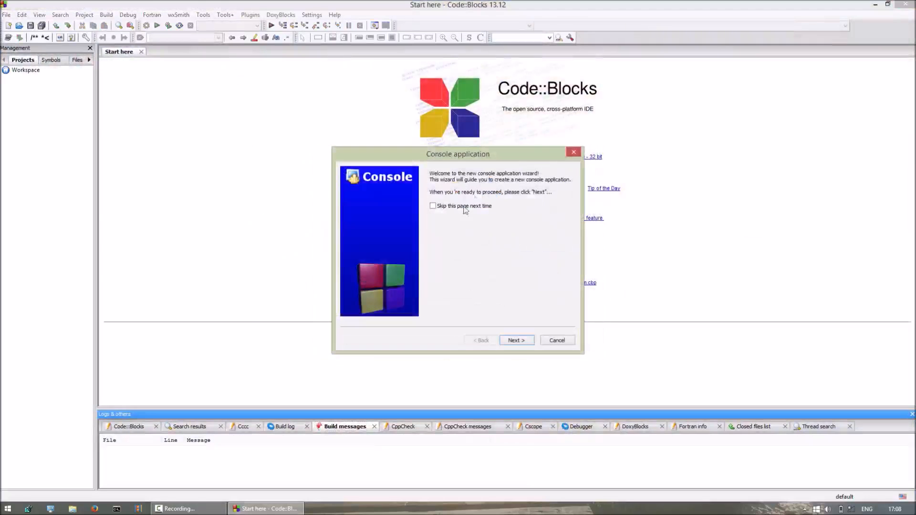
click(515, 340)
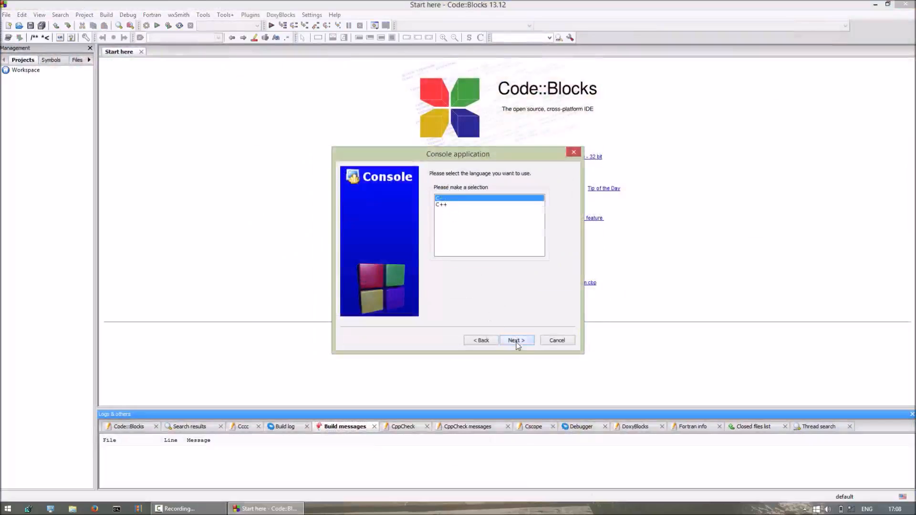
click(516, 340)
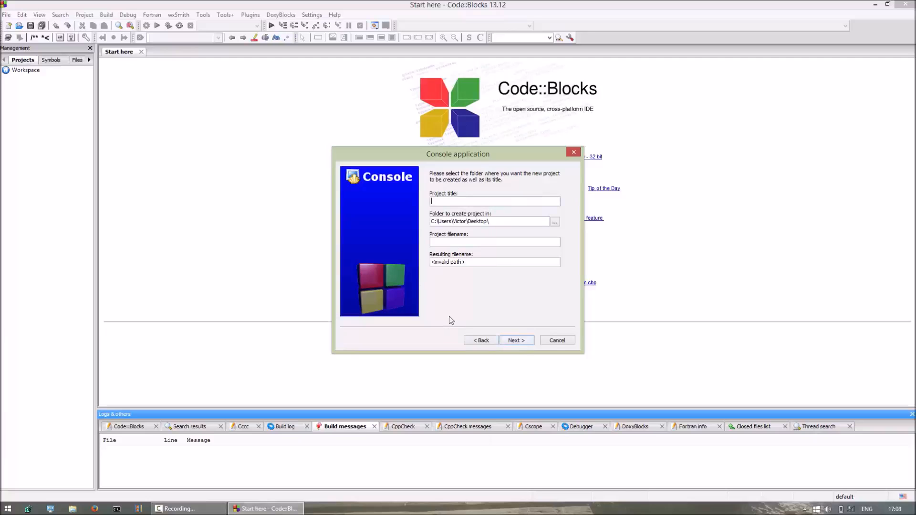
- Name the project 'youtube' in the Desktop folder with GNU GCC and finish the wizard
text(youtube)
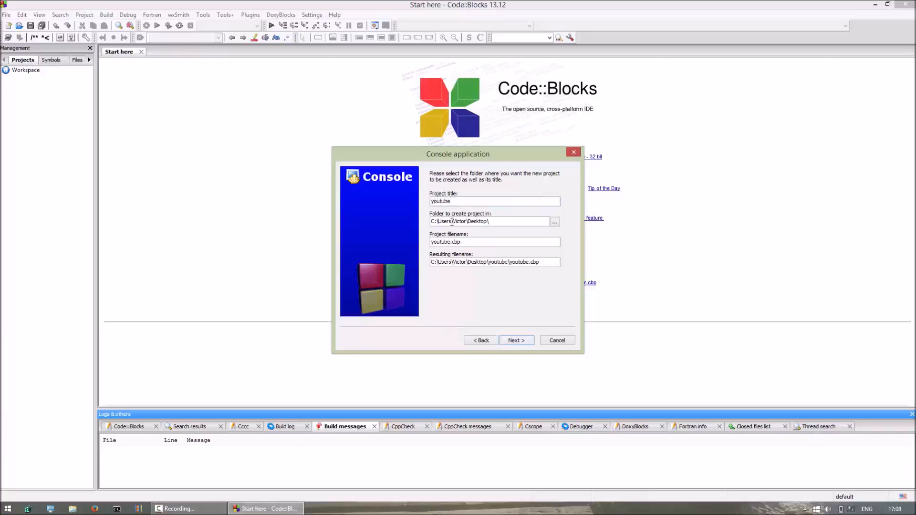
triple_click(490, 220)
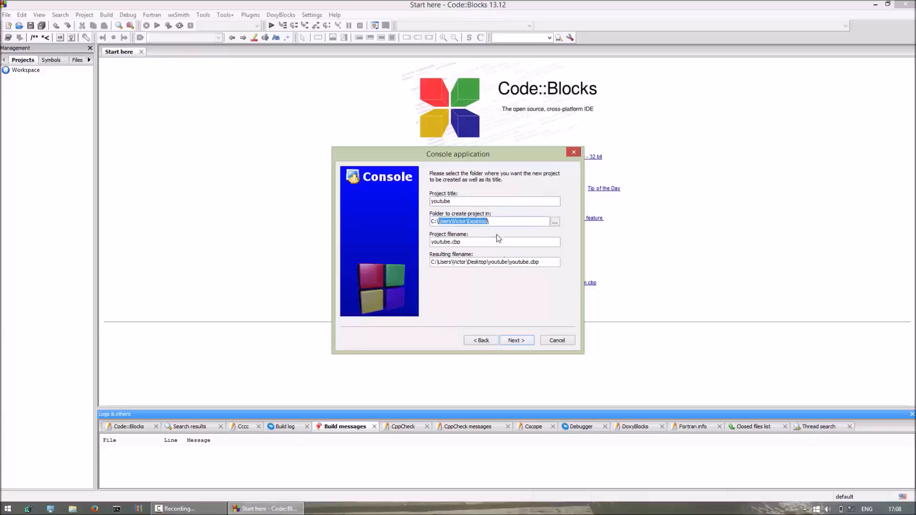
click(516, 340)
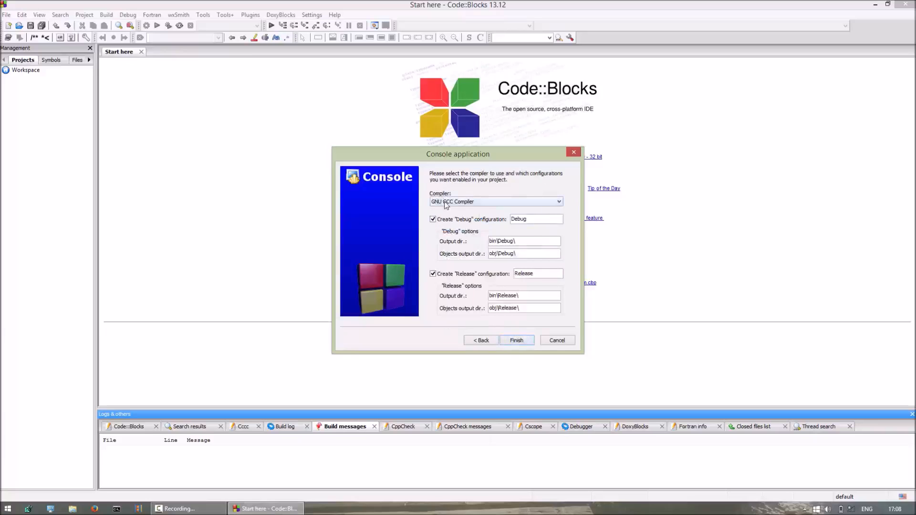
mouse_move(516, 340)
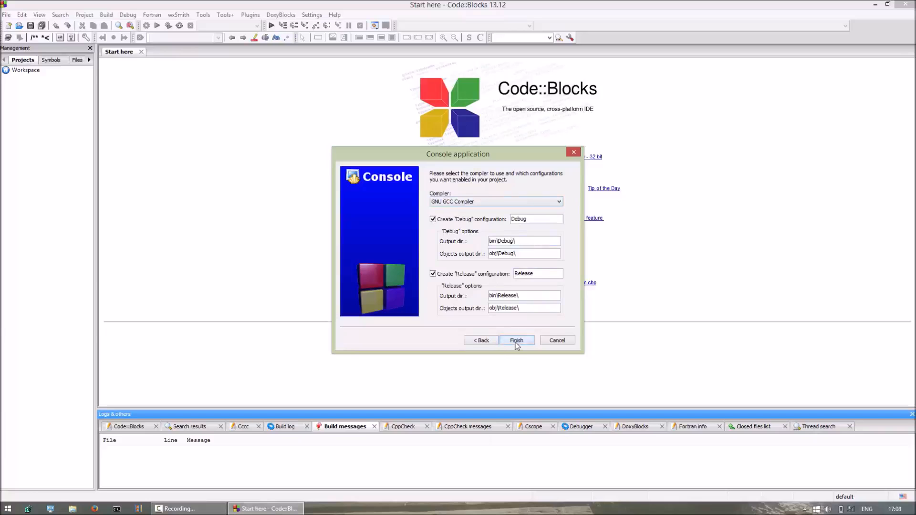
click(516, 340)
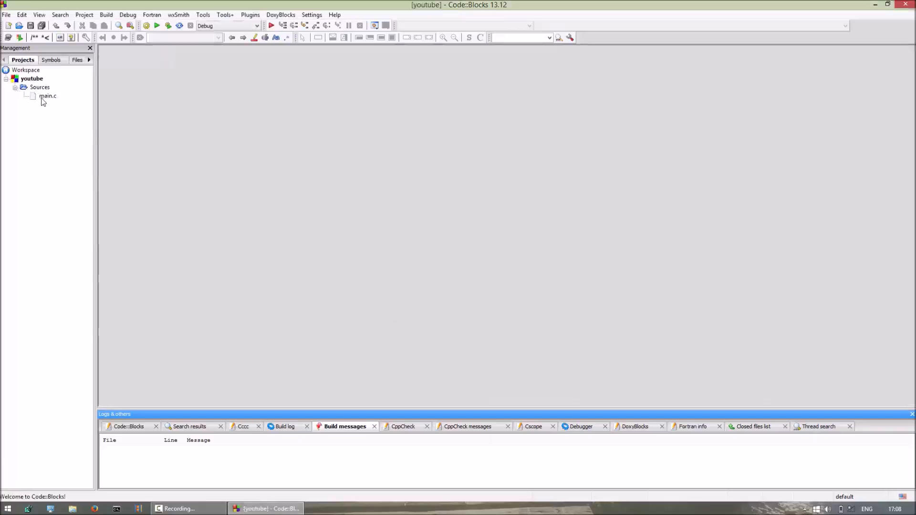
- Open main.c and delete the default Hello world printf and return lines
double_click(46, 95)
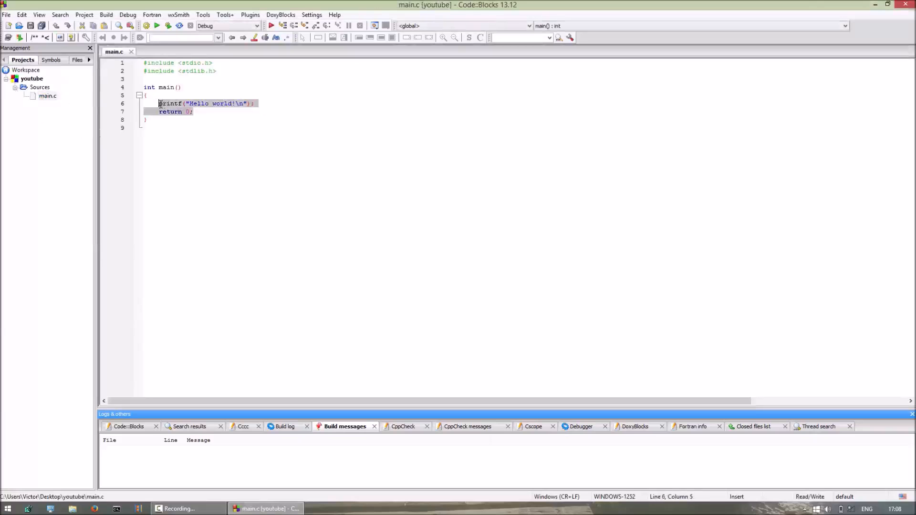
key(Delete)
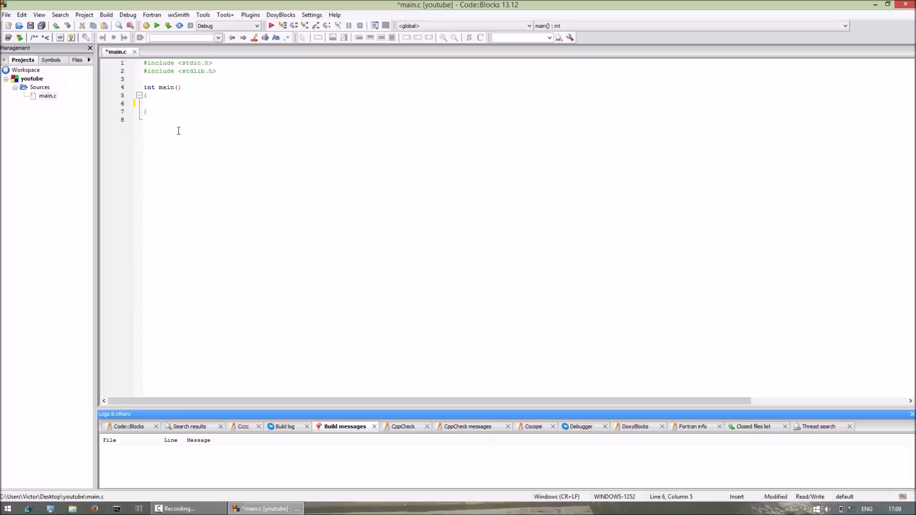
- Add a printf prompting "Enter your name" and declare a char name buffer of size 10
text(printf(")
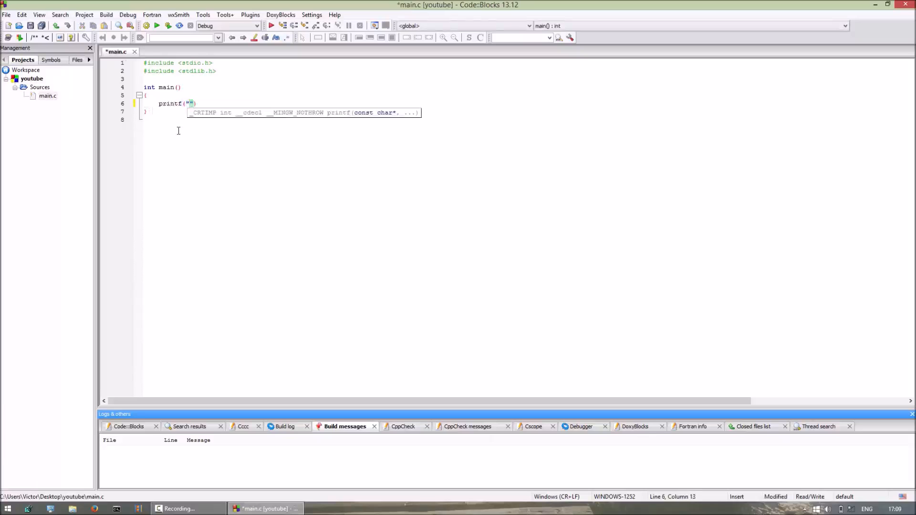
text(Enter)
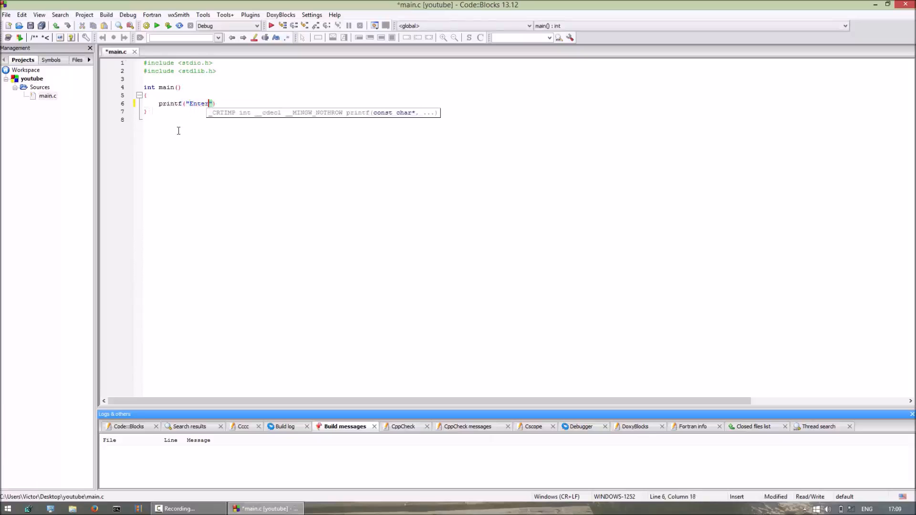
text(your name)
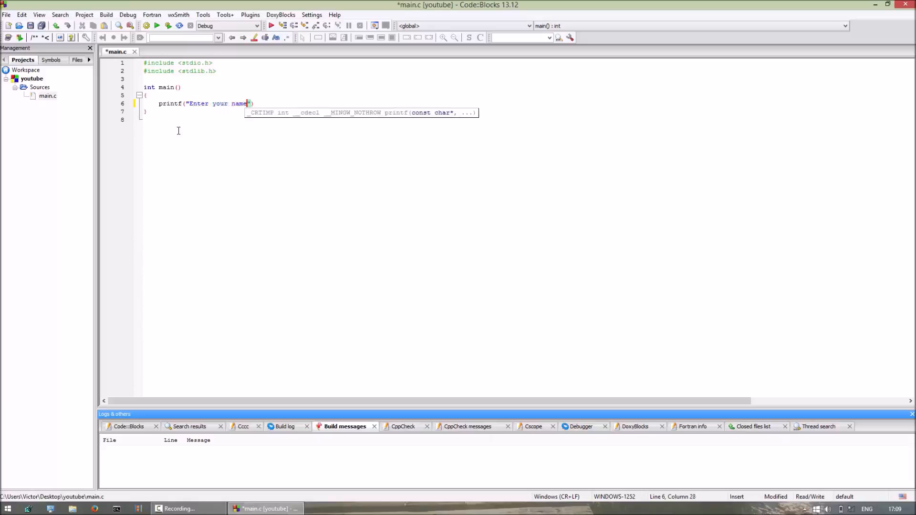
text(\n"))
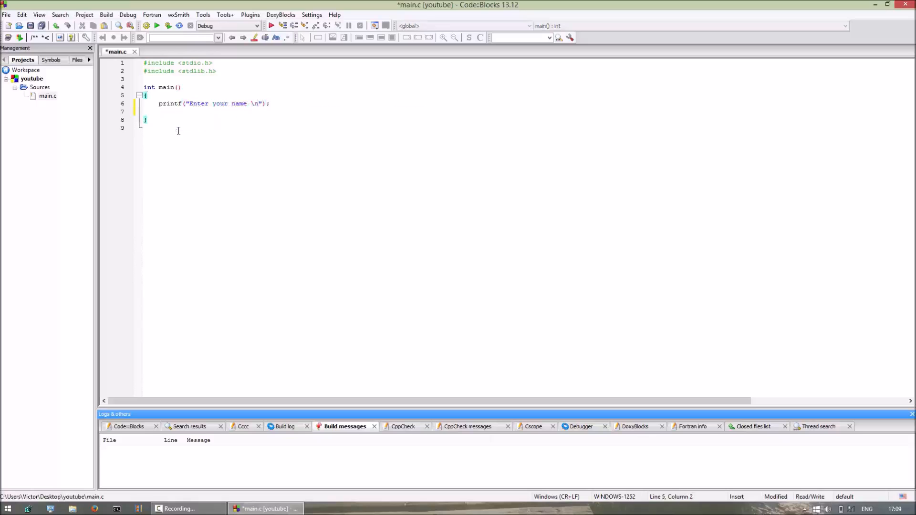
text(char s)
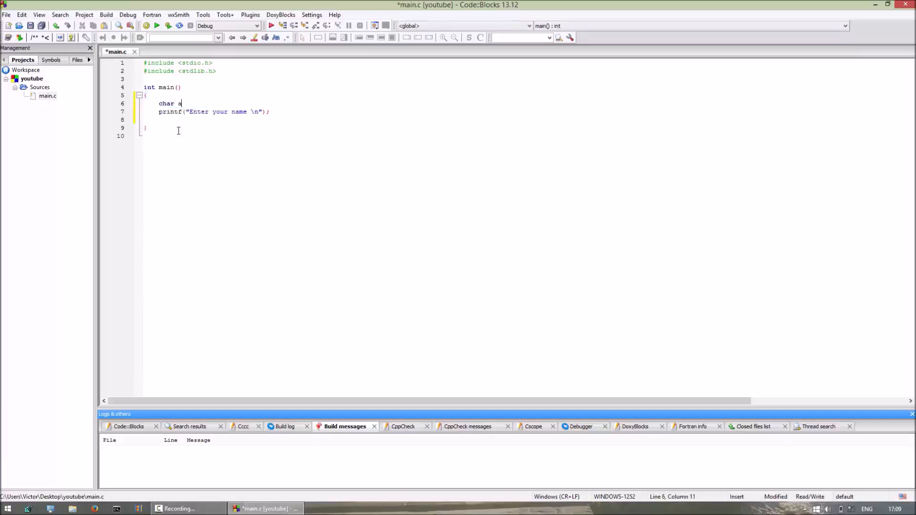
text([10];)
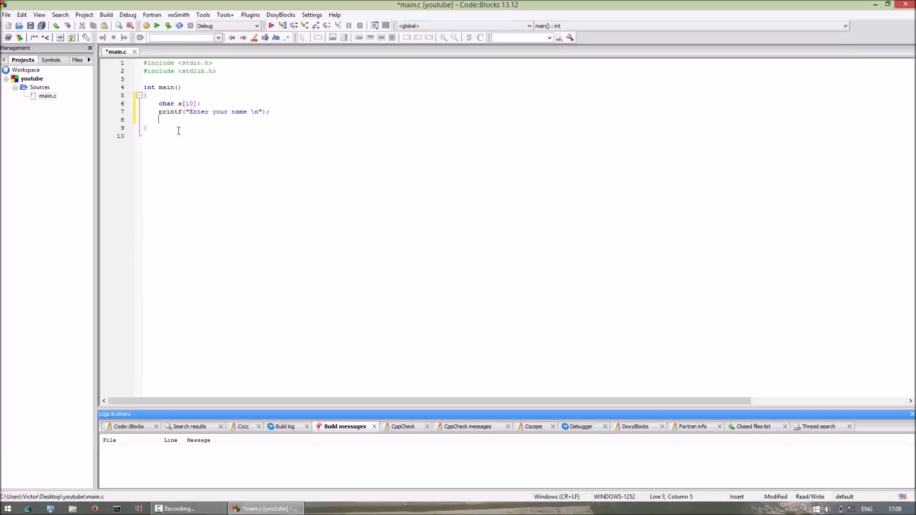
- Read the name with scanf("%s",&a), print "Your name is" with it, and call getch();
text(scanf("%"))
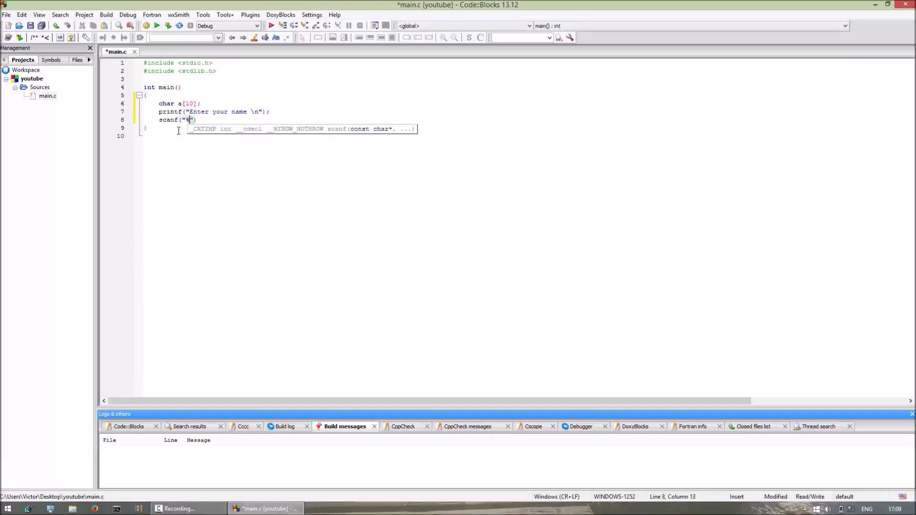
text(s",)
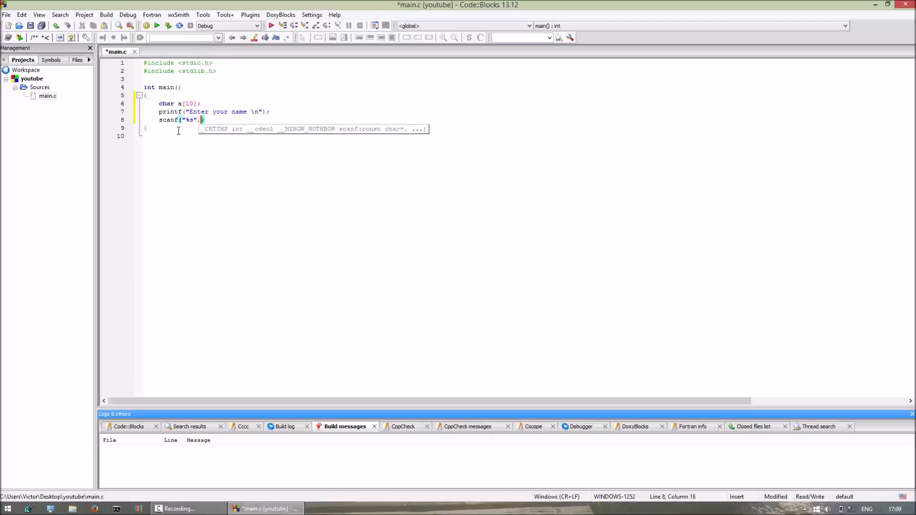
text(&a)
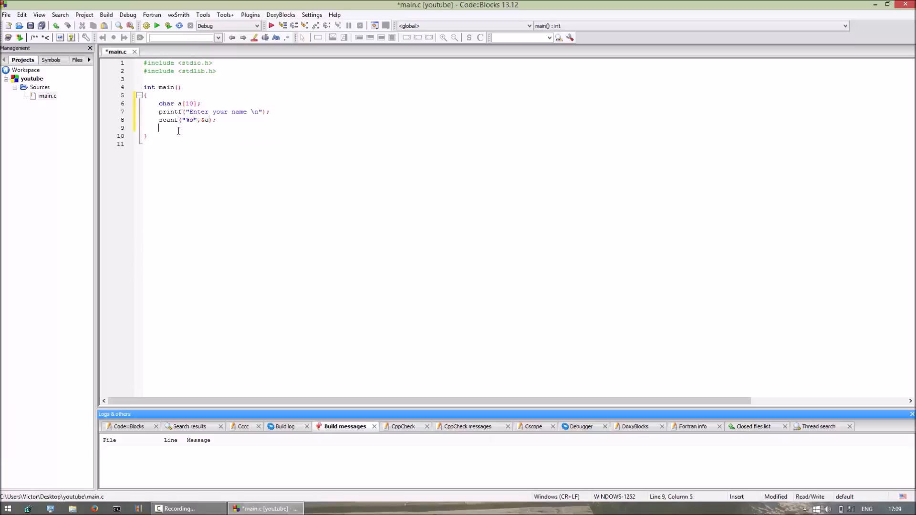
text(printf(""))
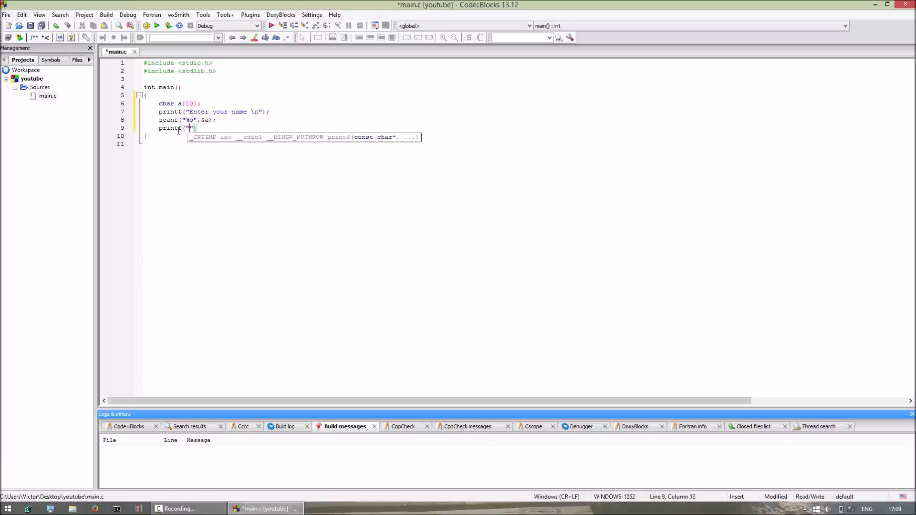
text(Your name is %s)
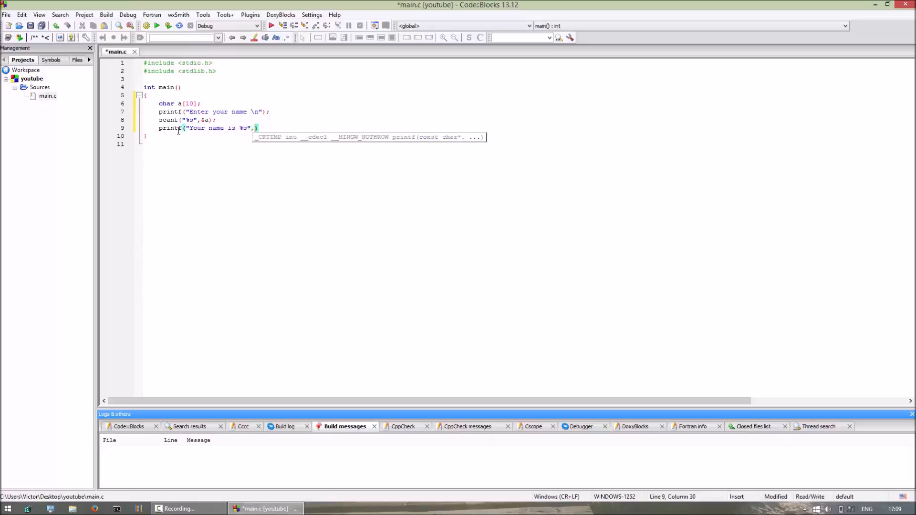
text(a)
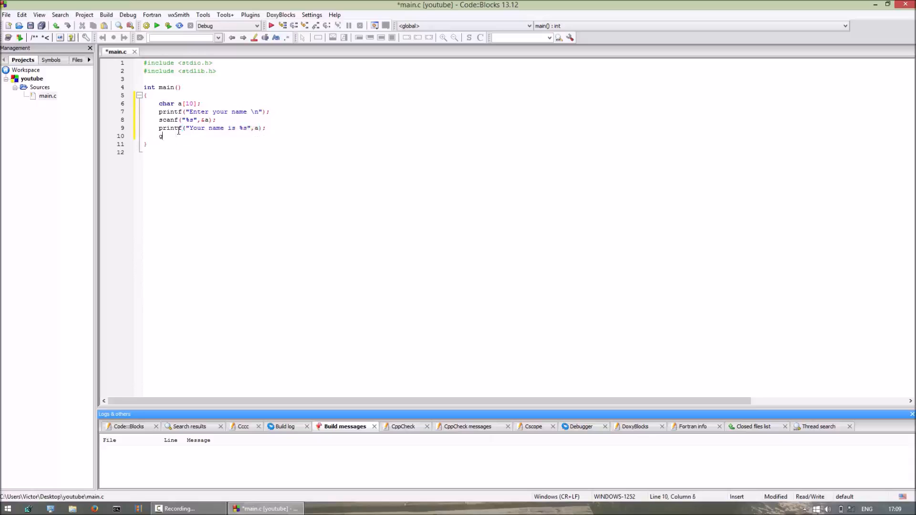
text(getch()
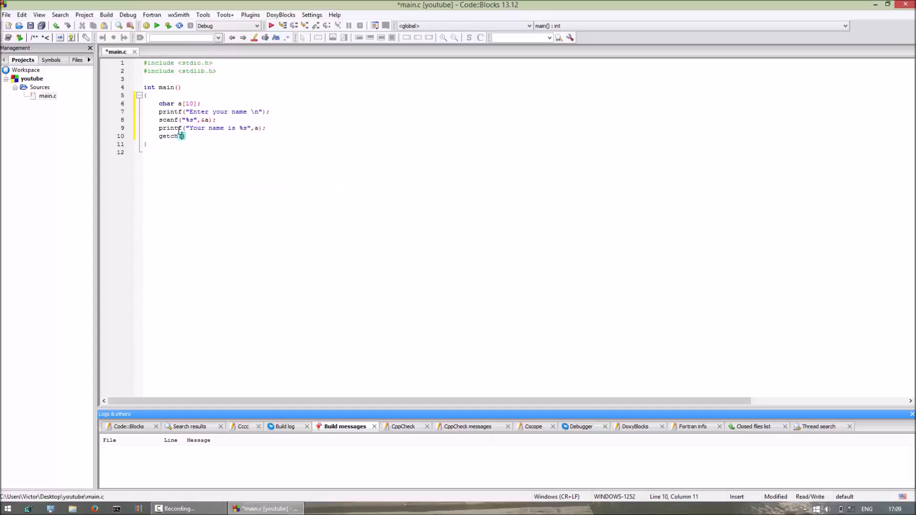
text(;)
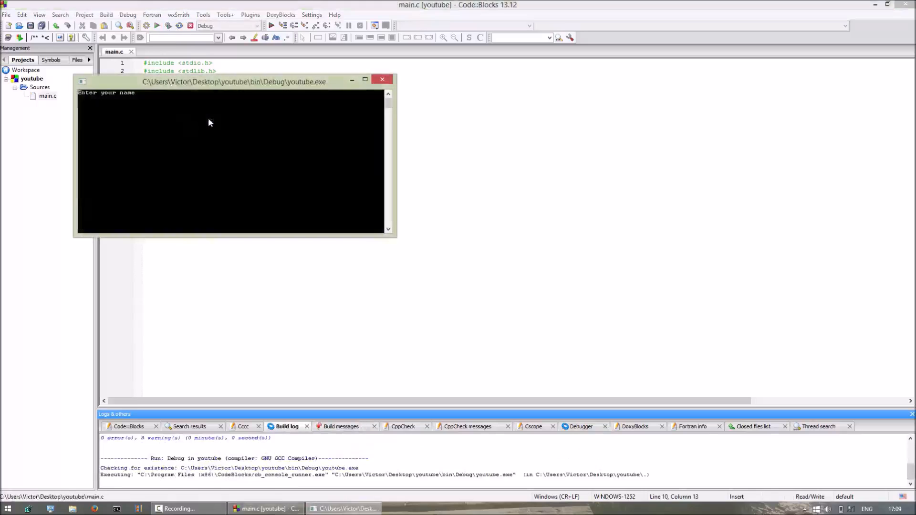
- Run the built program, enter the name 'amit', then minimize Code::Blocks to show the desktop
text(amit)
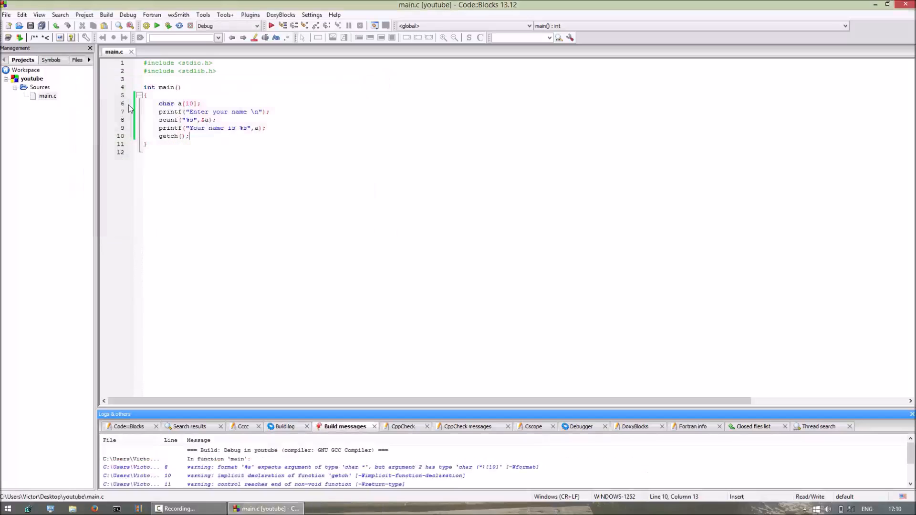
mouse_move(230, 403)
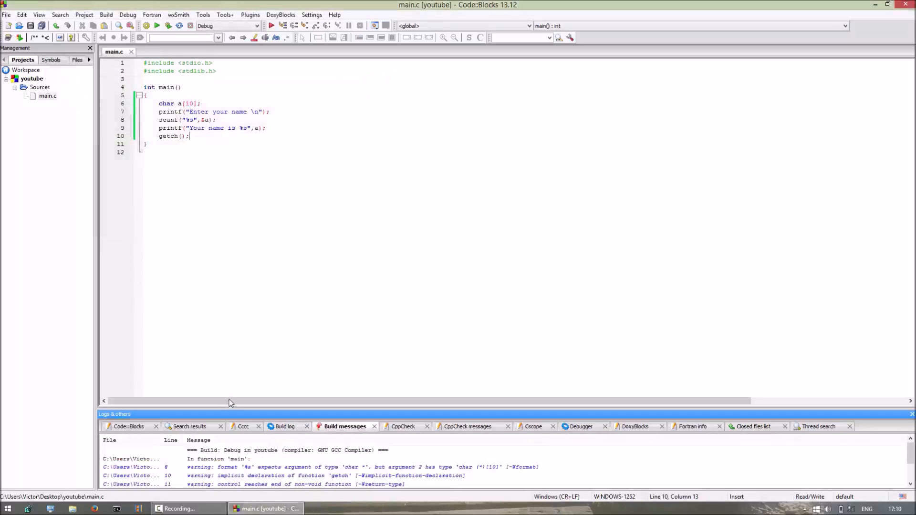
mouse_move(233, 389)
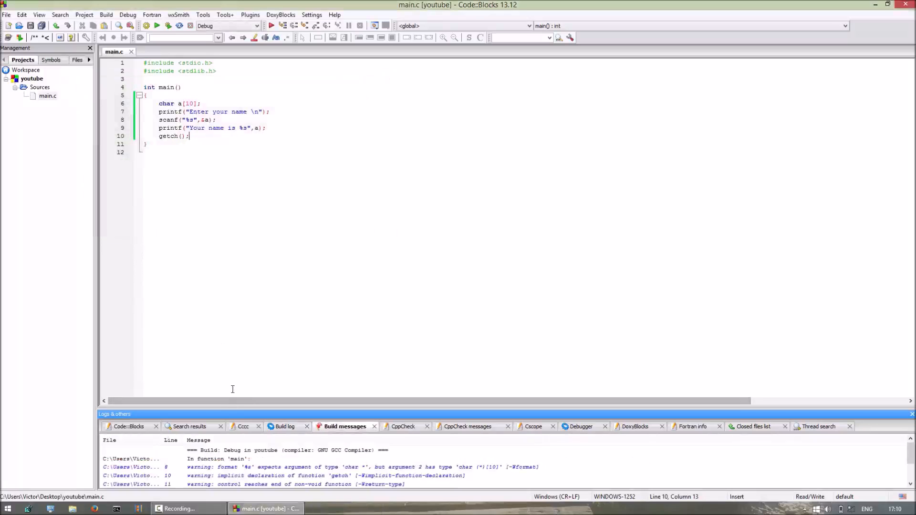
click(875, 4)
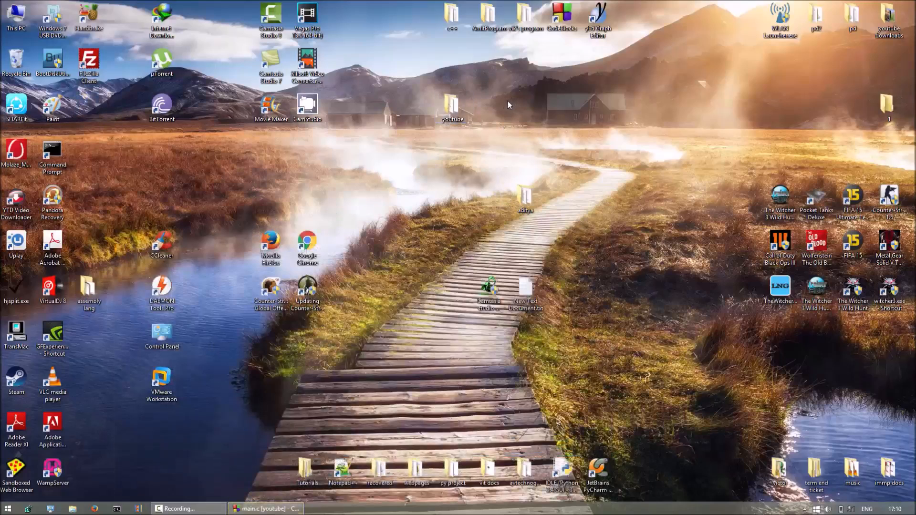
mouse_move(452, 107)
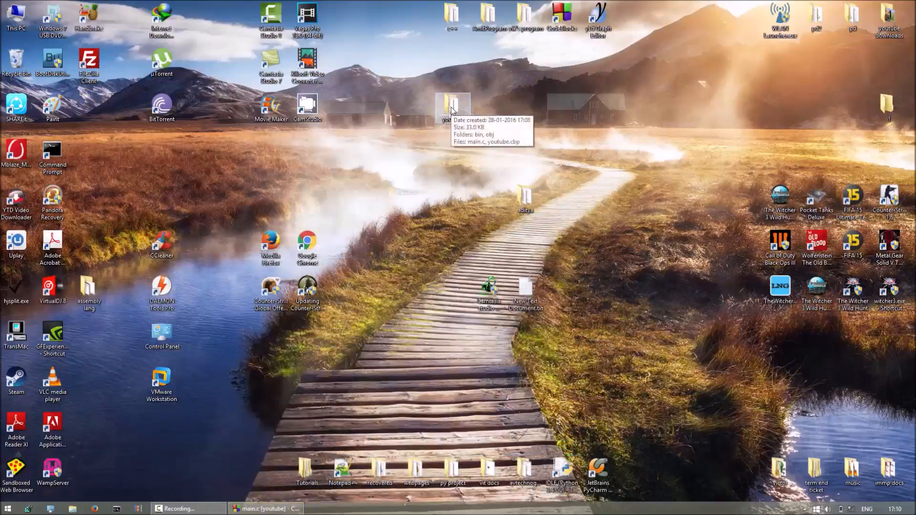
- Browse into youtube\bin\Debug, run youtube.exe so it echoes the name, and close the console
double_click(452, 107)
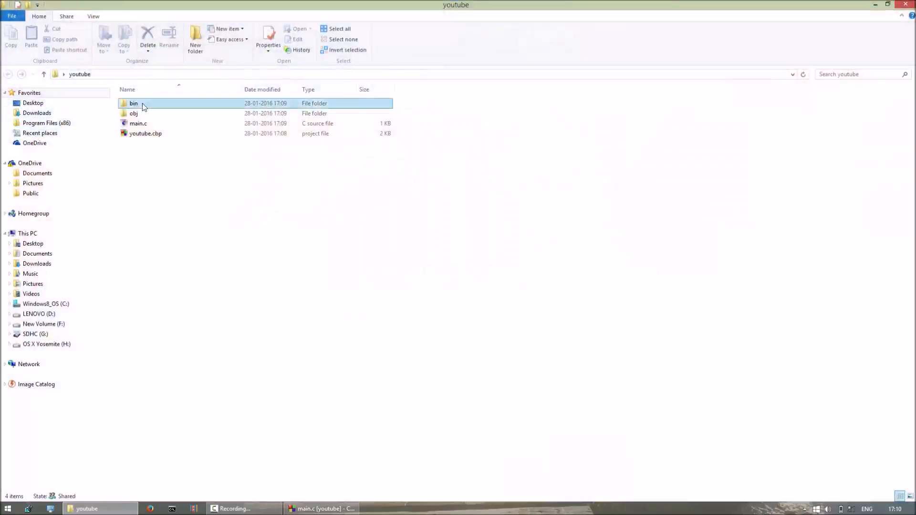
double_click(133, 103)
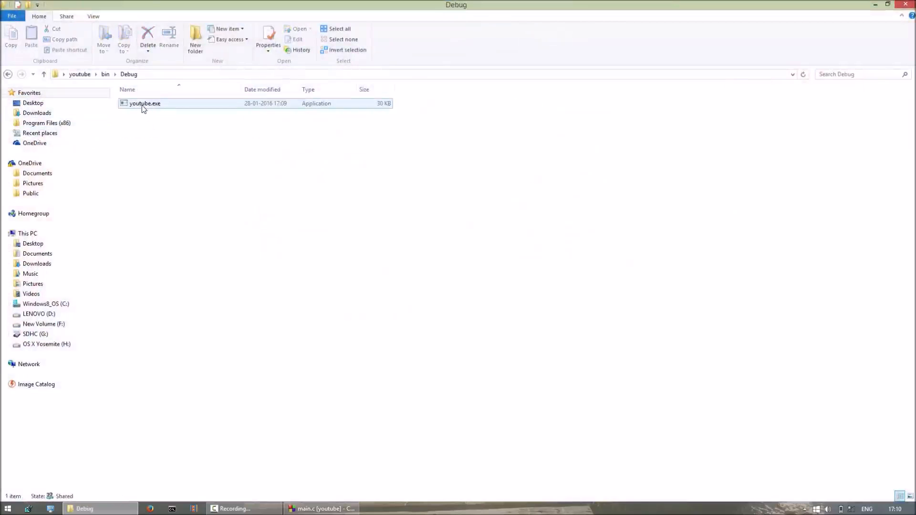
click(144, 103)
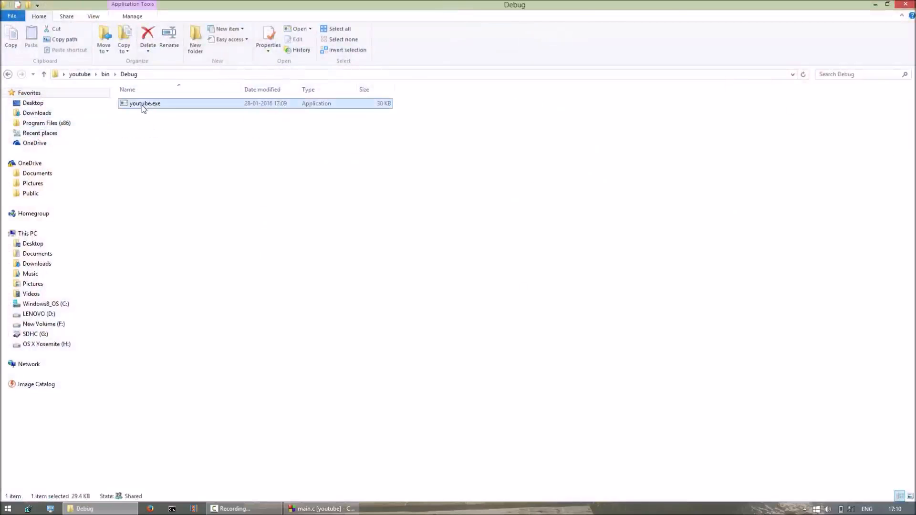
double_click(145, 103)
text(amit)
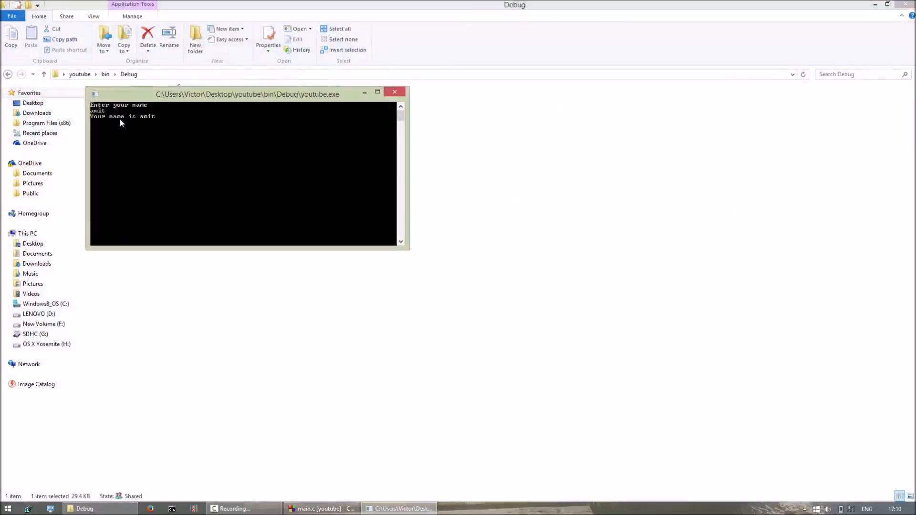
click(394, 91)
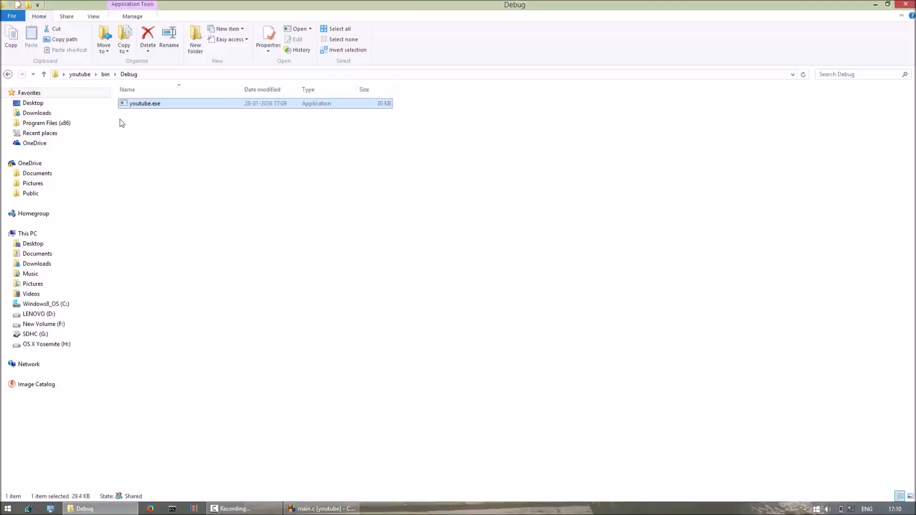
mouse_move(123, 134)
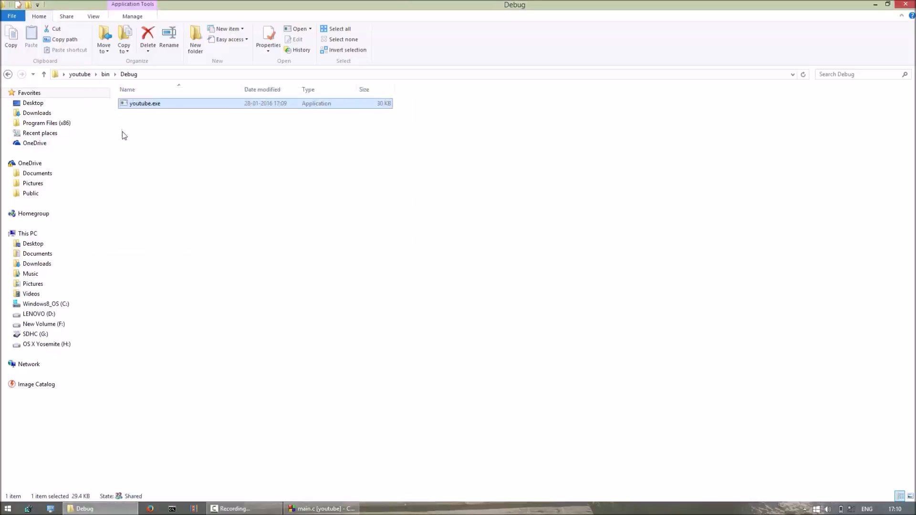
mouse_move(208, 238)
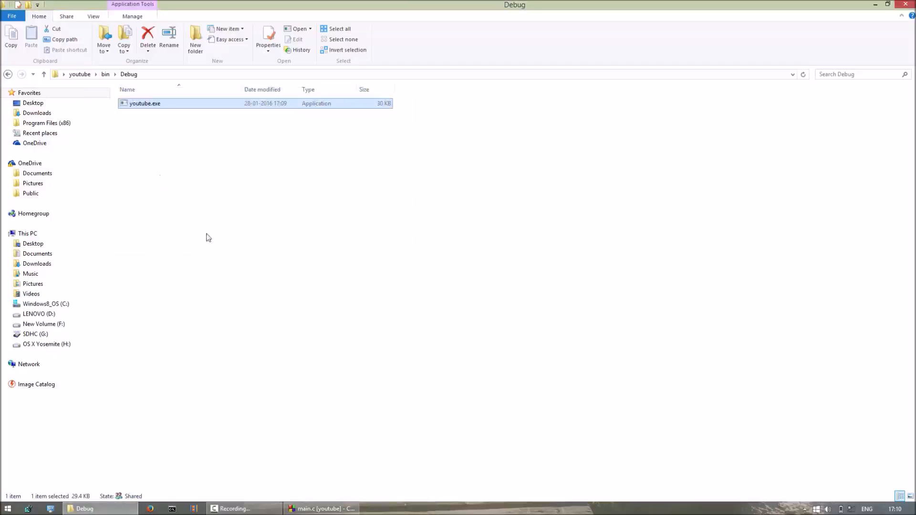